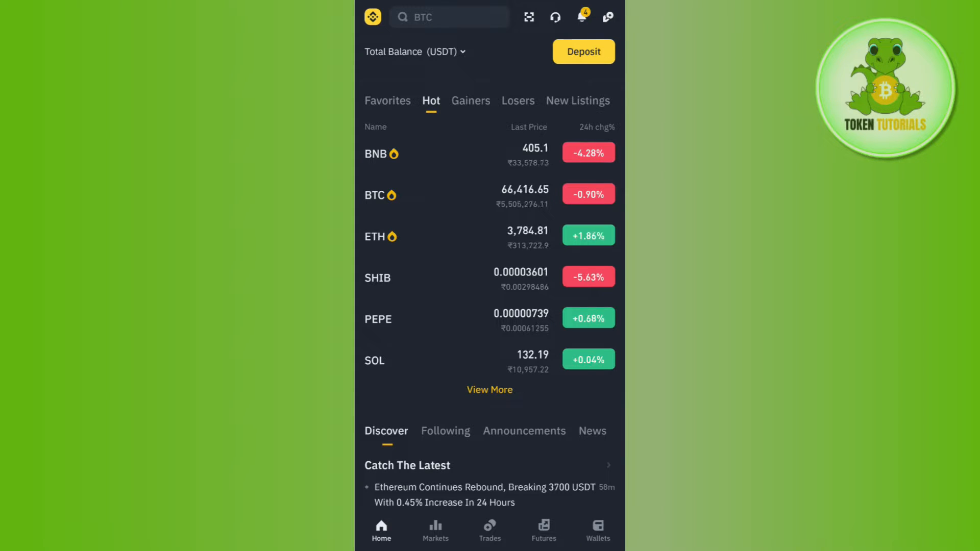
Tap Deposit on the Home screen to bring up the coin search page.
{"action": "left_click", "coordinate": [582, 51]}
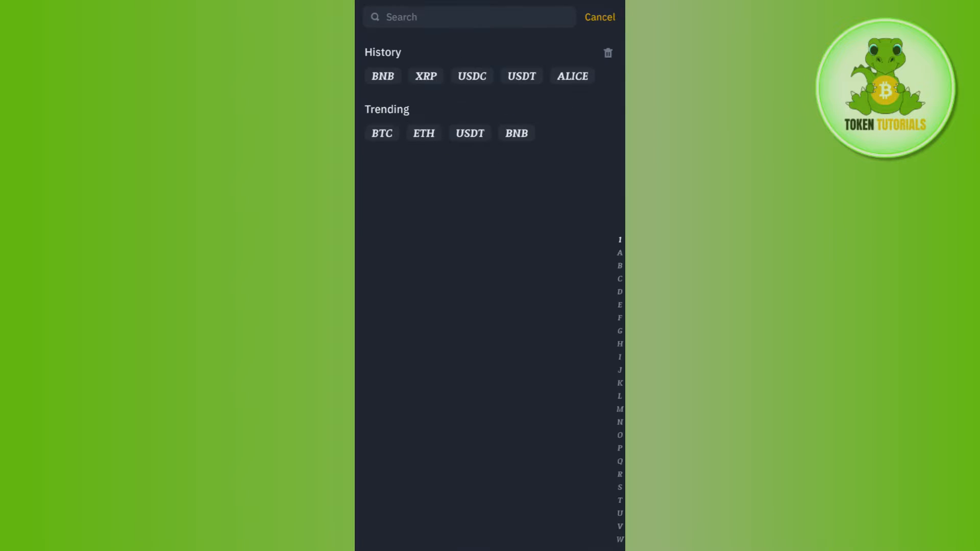
Browse the alphabetical coin list, then activate the empty search field.
{"action": "left_click", "coordinate": [618, 144]}
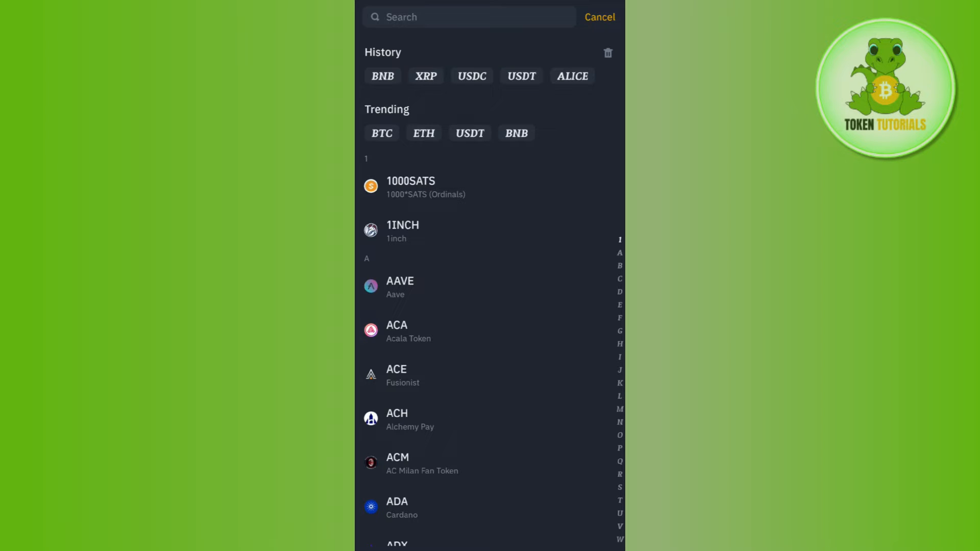
{"action": "scroll", "scroll_direction": "down", "scroll_amount": 3}
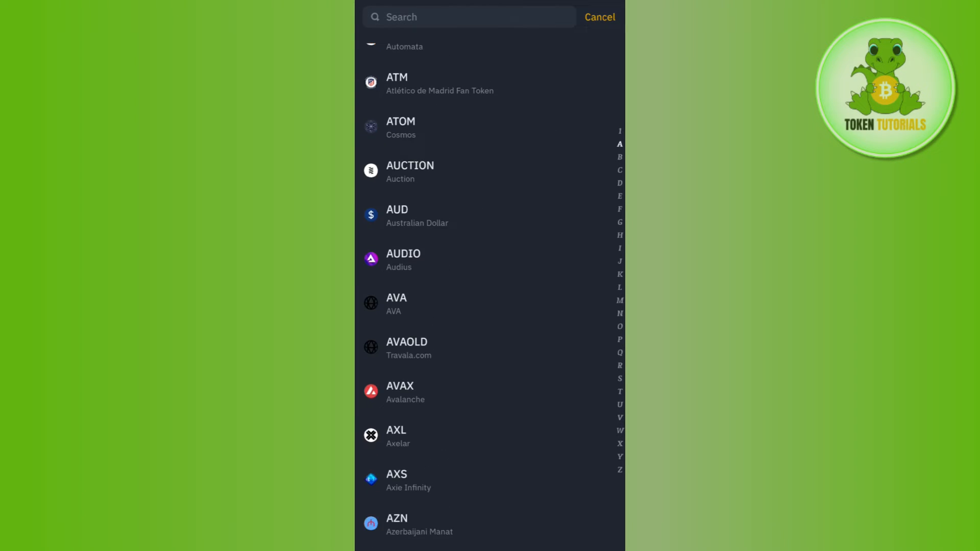
{"action": "left_click", "coordinate": [468, 16]}
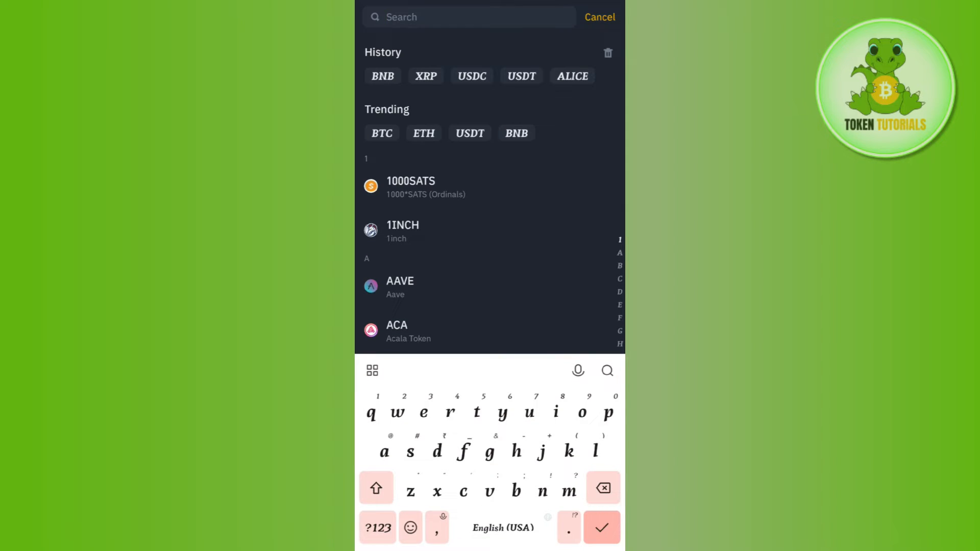
Search 'shib' and select SHIB (SHIBA INU) to reach its deposit network choice.
{"action": "type", "text": "shib"}
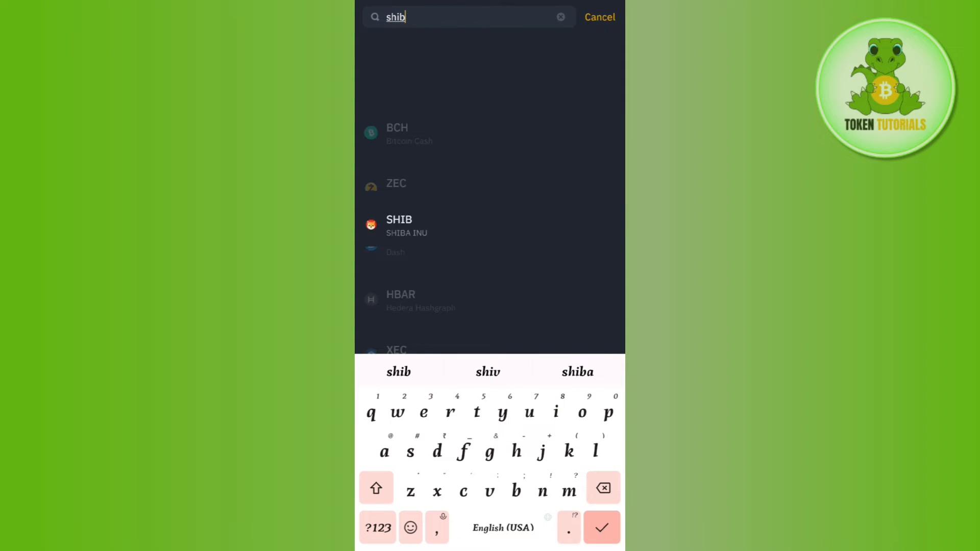
{"action": "left_click", "coordinate": [399, 226]}
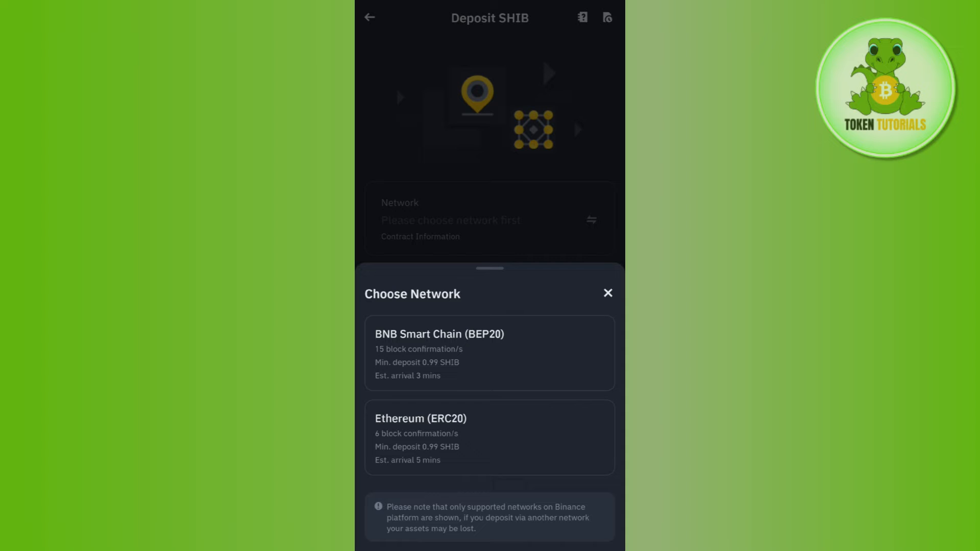
View the SHIB deposit history, then switch to the empty Buy tab.
{"action": "left_click", "coordinate": [607, 293]}
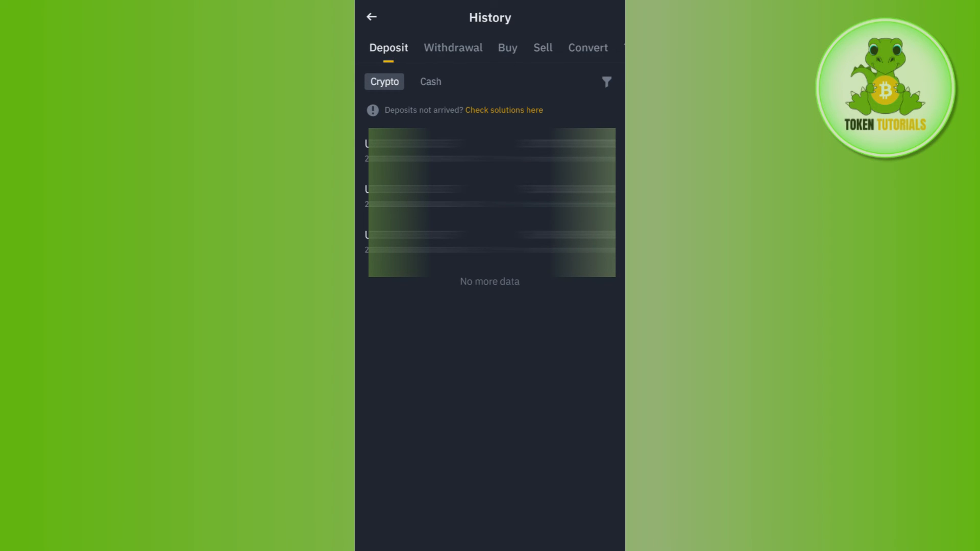
{"action": "left_click", "coordinate": [507, 47]}
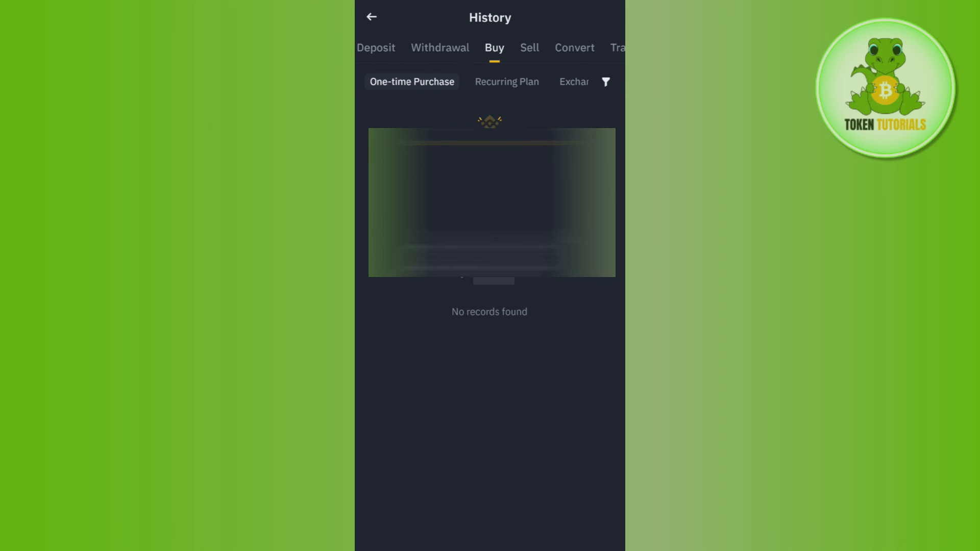